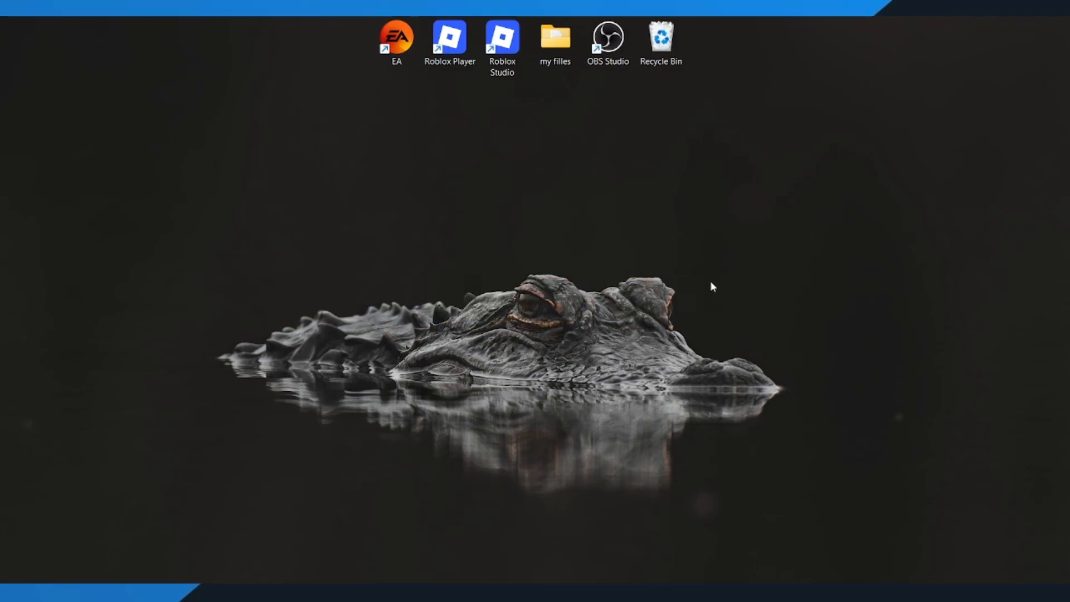
{"action": "mouse_move", "coordinate": [659, 322]}
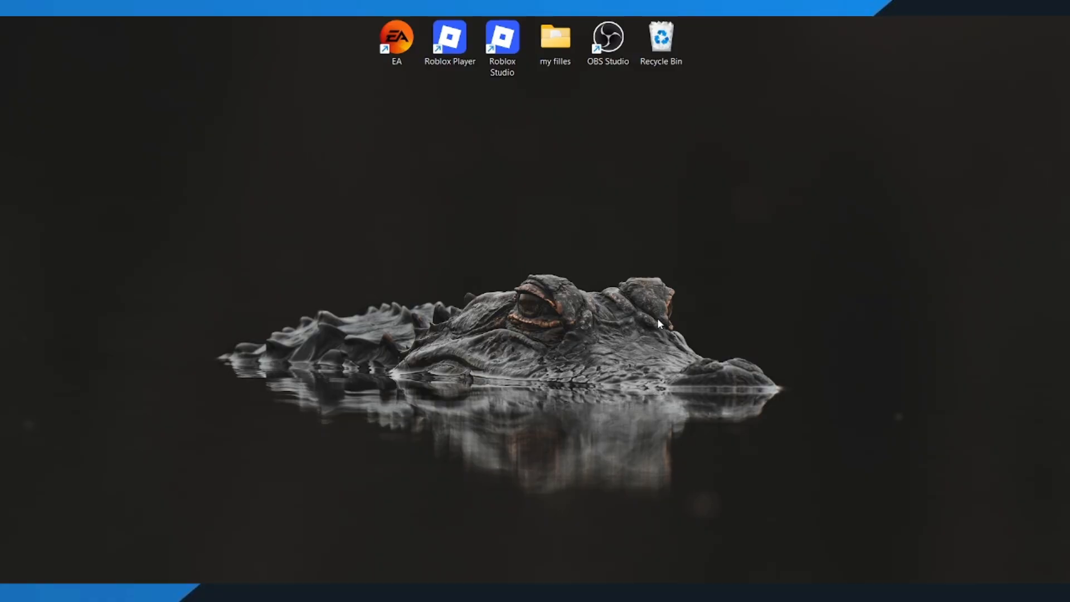
{"action": "mouse_move", "coordinate": [419, 503]}
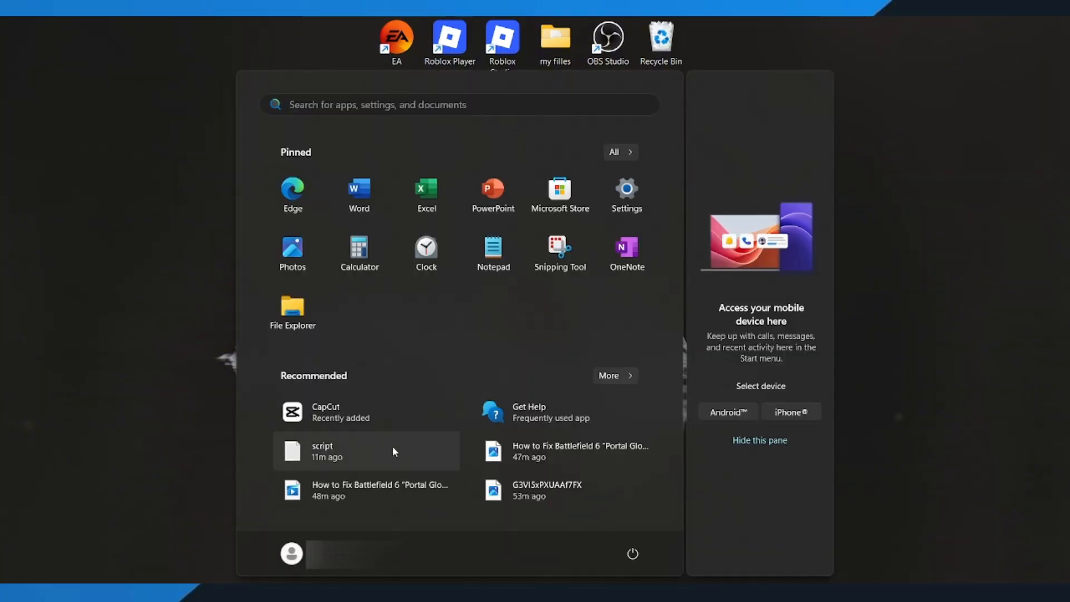
Step: Open Settings and go to Privacy & security > Windows Security
{"action": "left_click", "coordinate": [625, 190]}
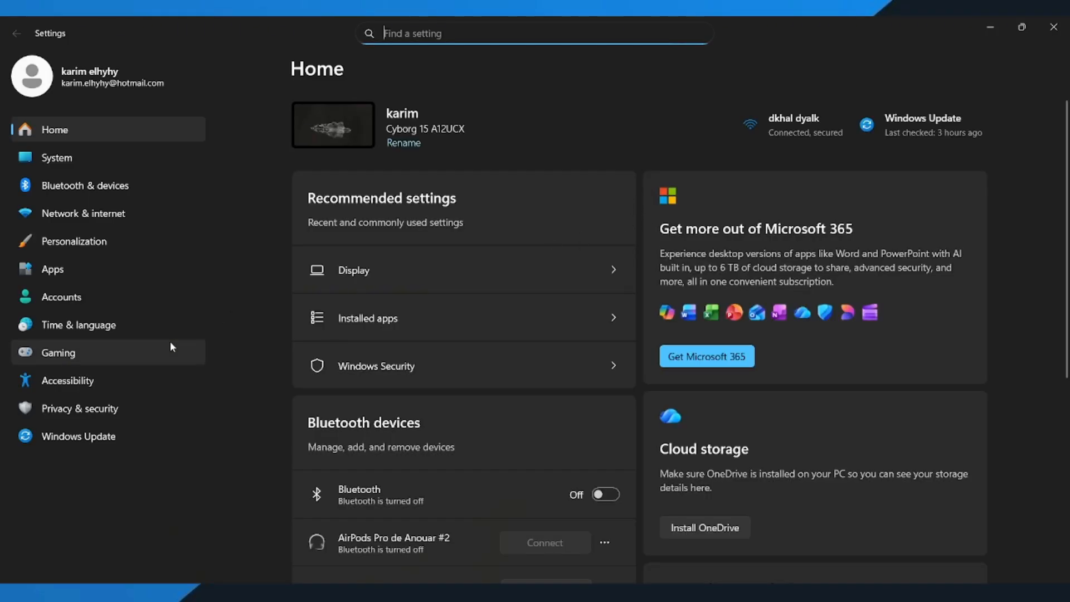
{"action": "left_click", "coordinate": [79, 408]}
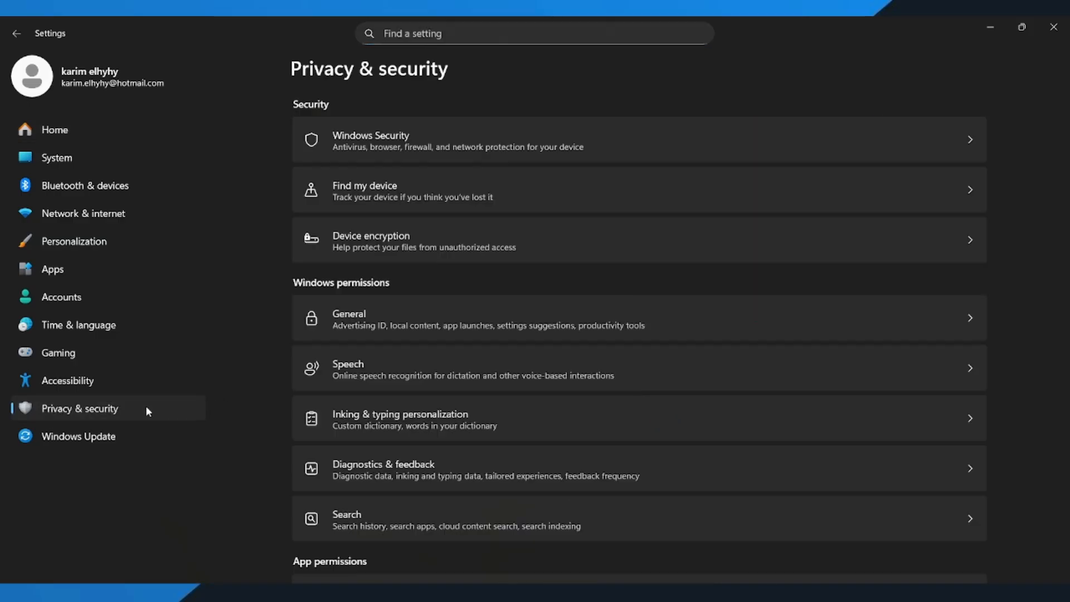
{"action": "mouse_move", "coordinate": [581, 143]}
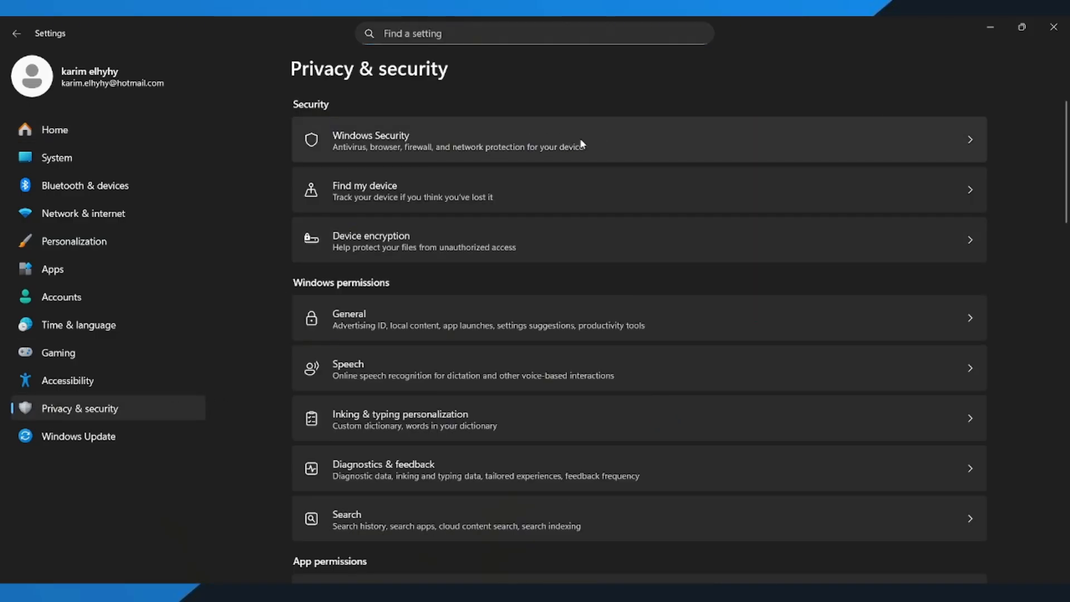
{"action": "left_click", "coordinate": [457, 140]}
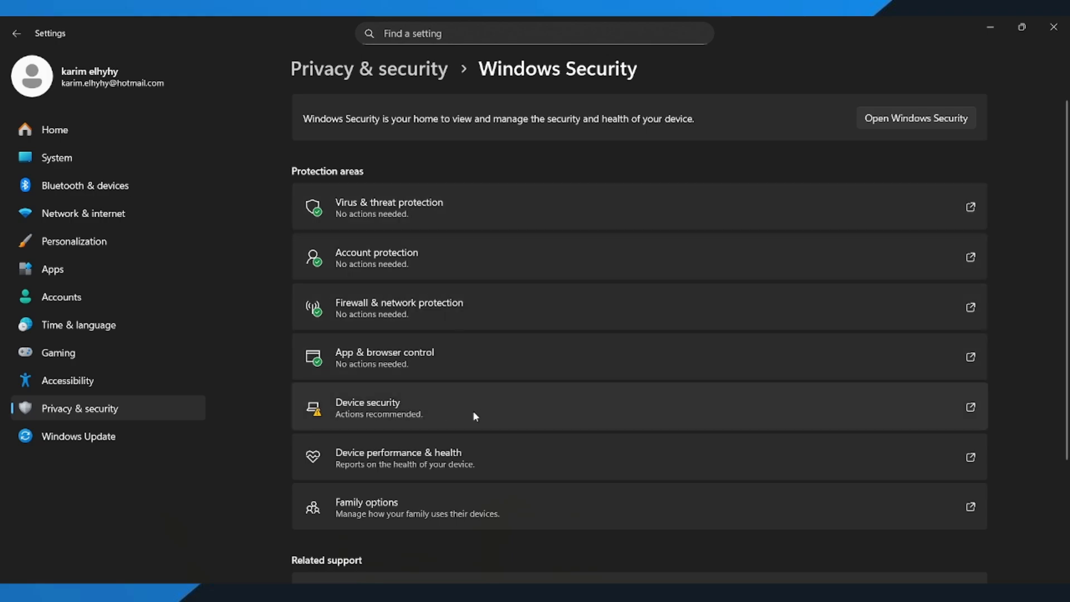
Step: Turn Memory integrity on under Device security > Core isolation details
{"action": "left_click", "coordinate": [367, 407]}
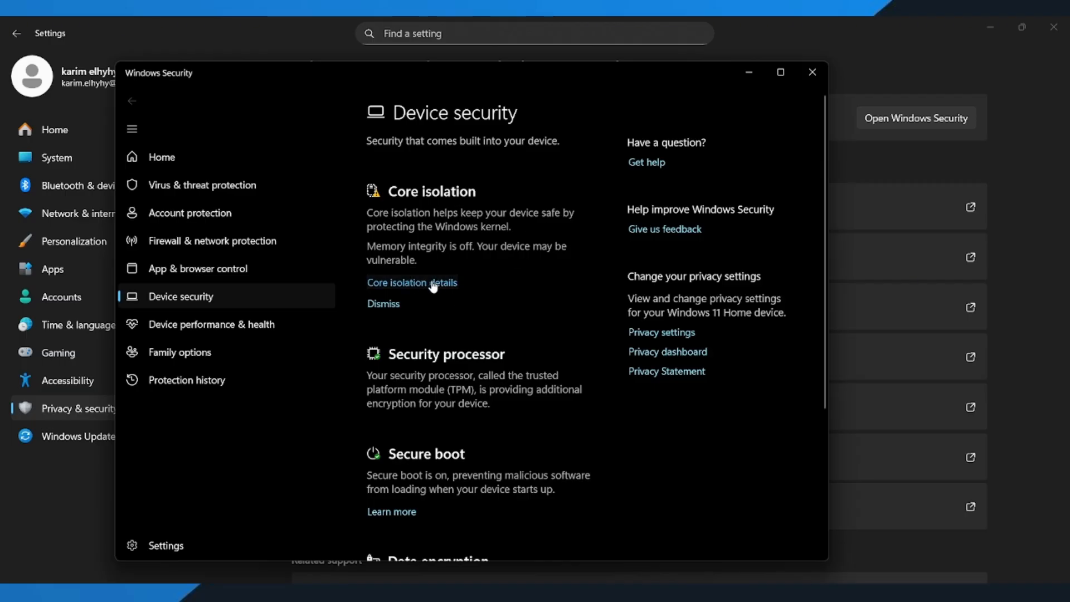
{"action": "left_click", "coordinate": [411, 283]}
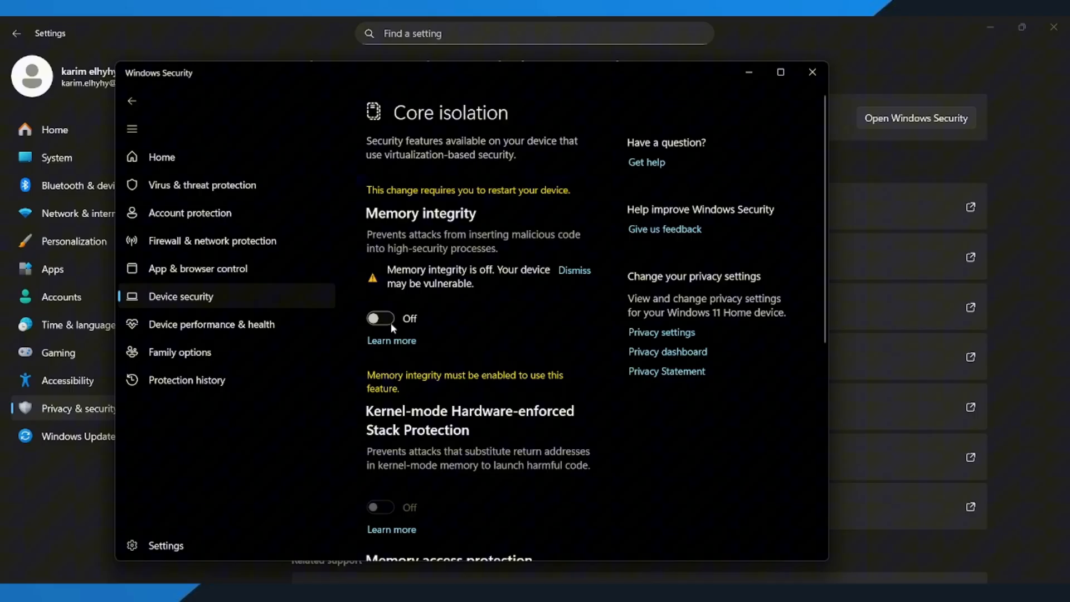
{"action": "left_click", "coordinate": [380, 318]}
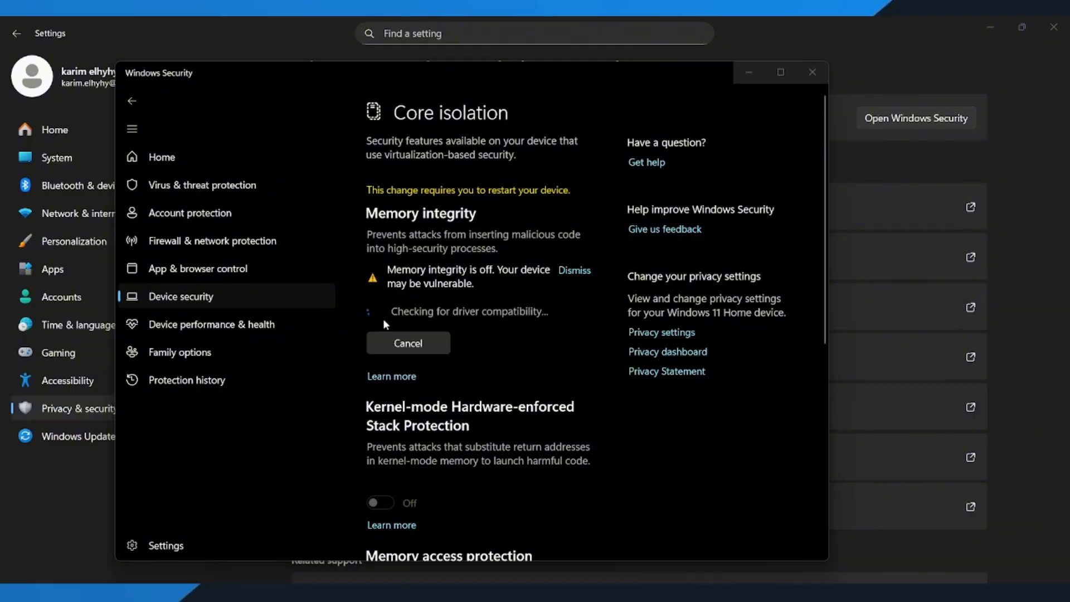
{"action": "mouse_move", "coordinate": [447, 423]}
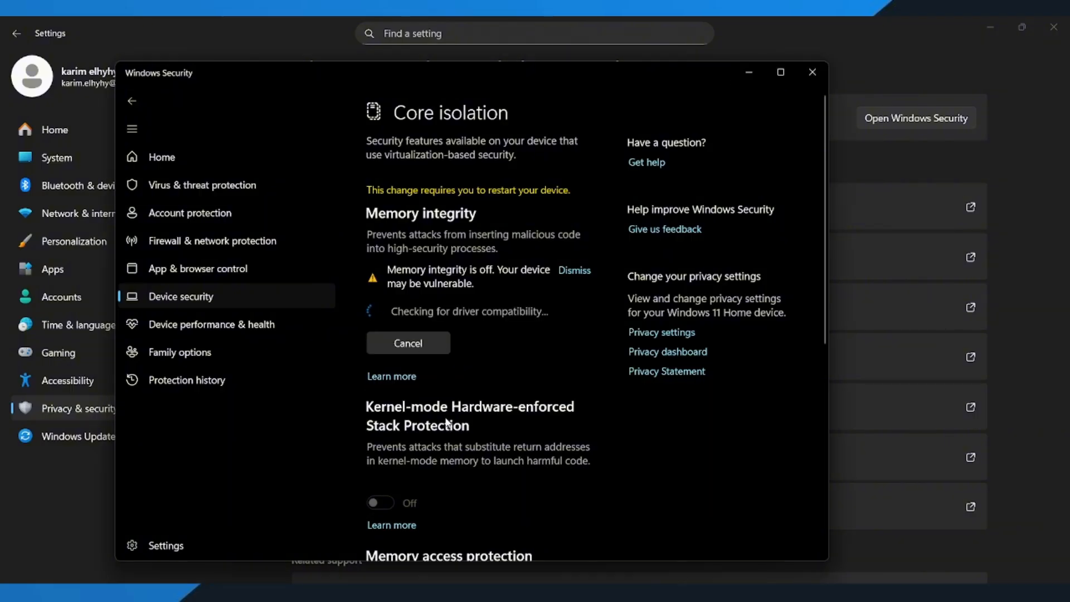
{"action": "mouse_move", "coordinate": [565, 332]}
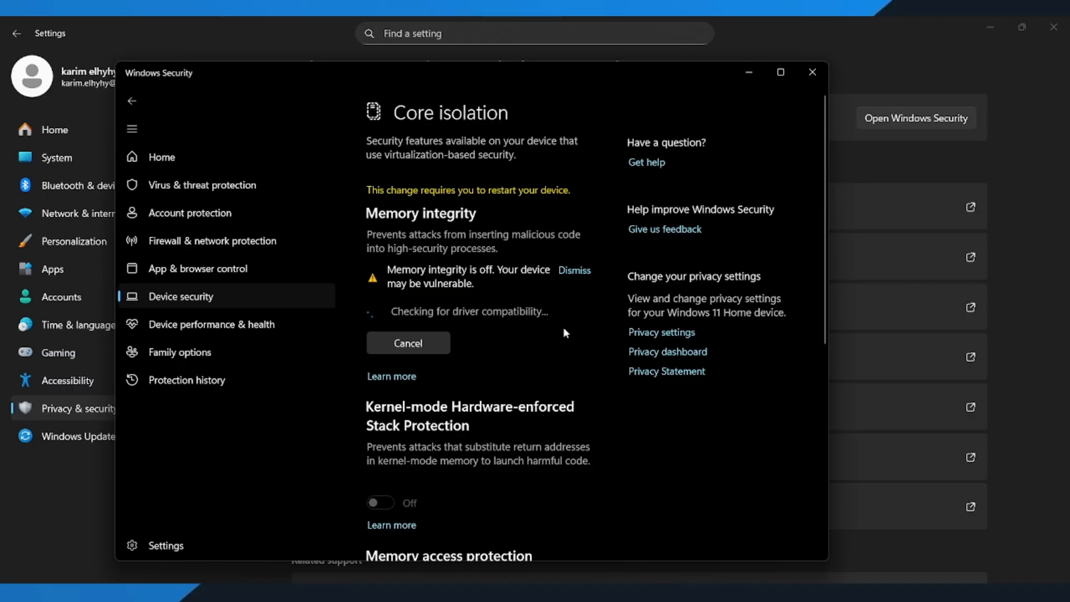
{"action": "mouse_move", "coordinate": [573, 321]}
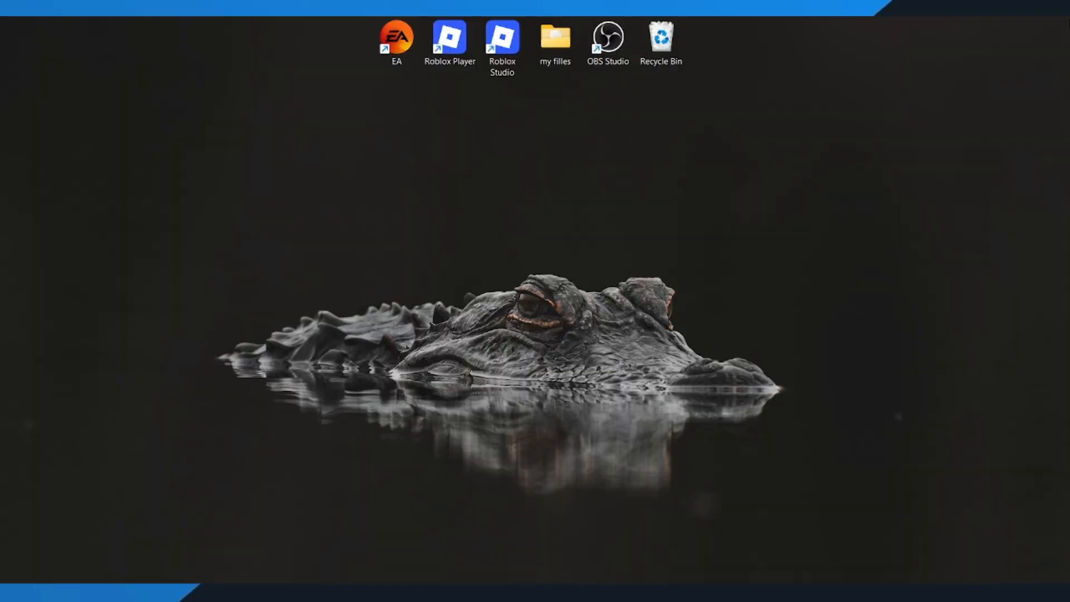
{"action": "mouse_move", "coordinate": [766, 264]}
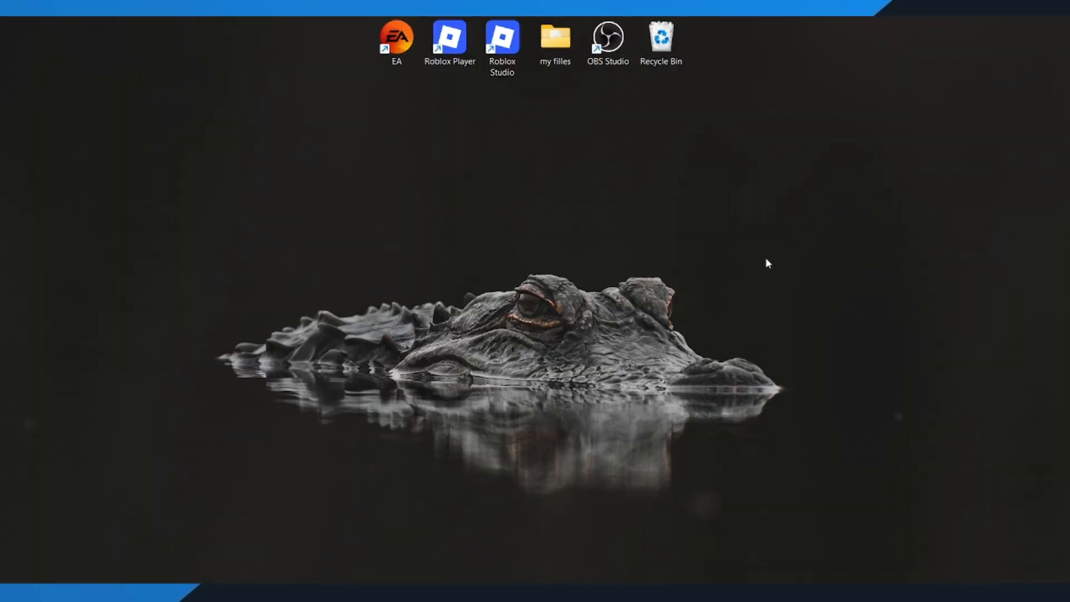